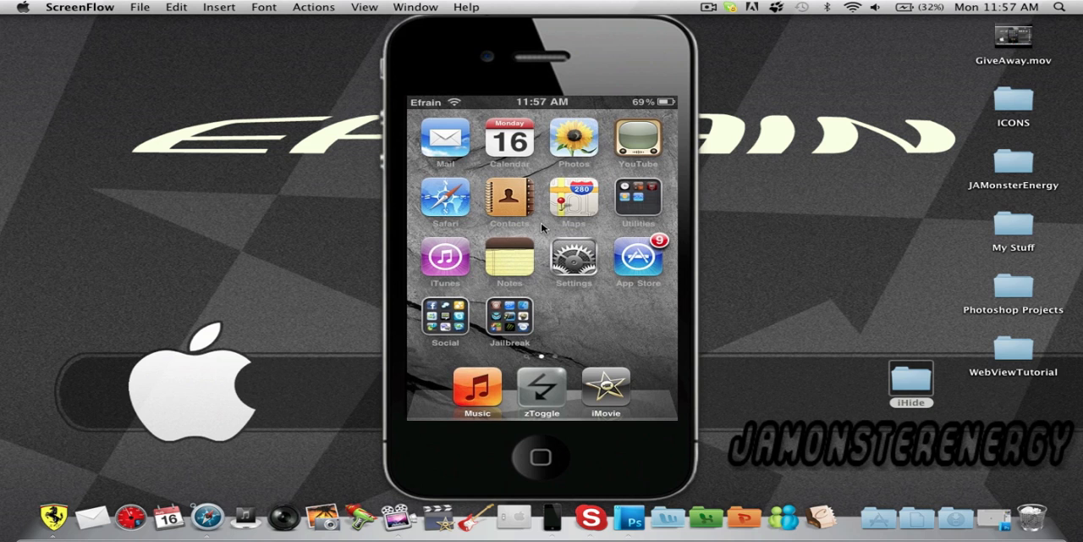
{"action": "mouse_move", "coordinate": [735, 374]}
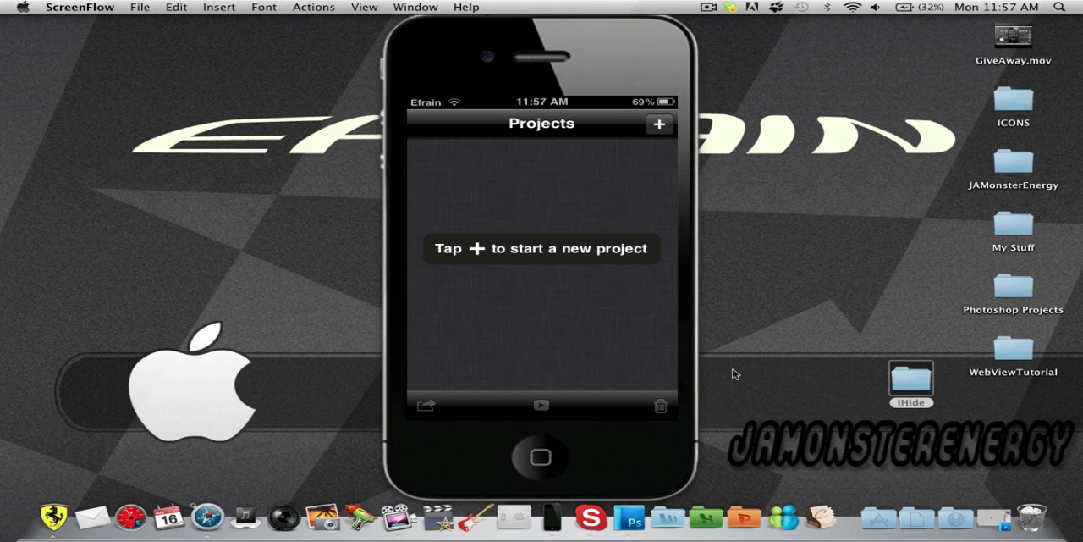
Start a new iMovie project with Theme Music ON for the Travel theme, then go to the home screen
{"action": "left_click", "coordinate": [660, 123]}
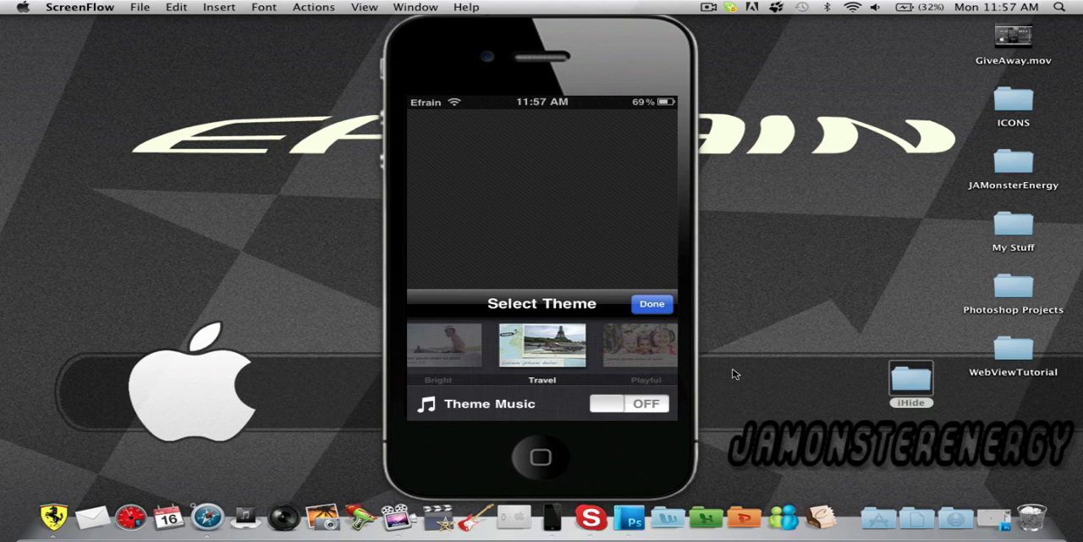
{"action": "left_click", "coordinate": [629, 403]}
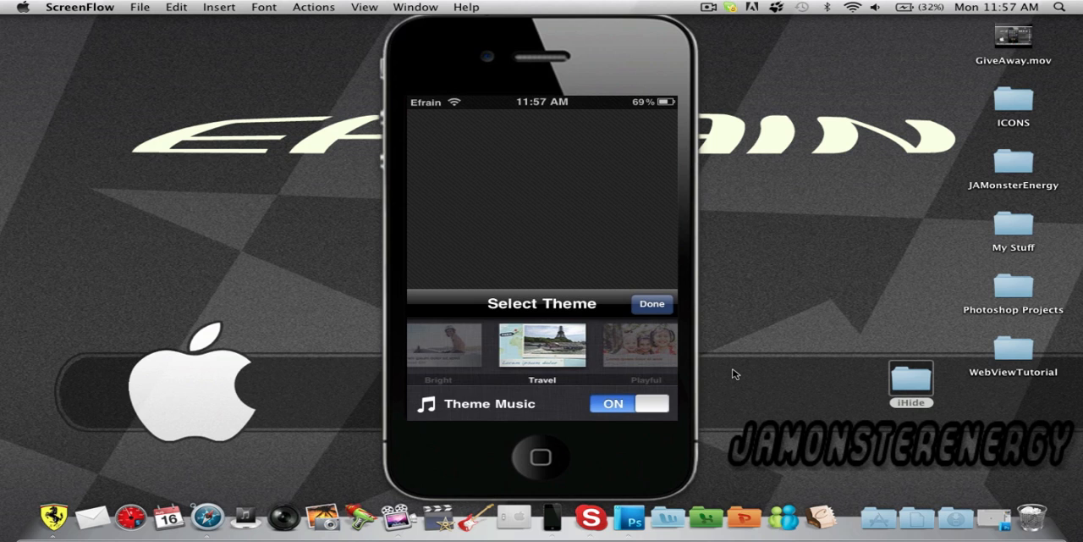
{"action": "left_click", "coordinate": [652, 303]}
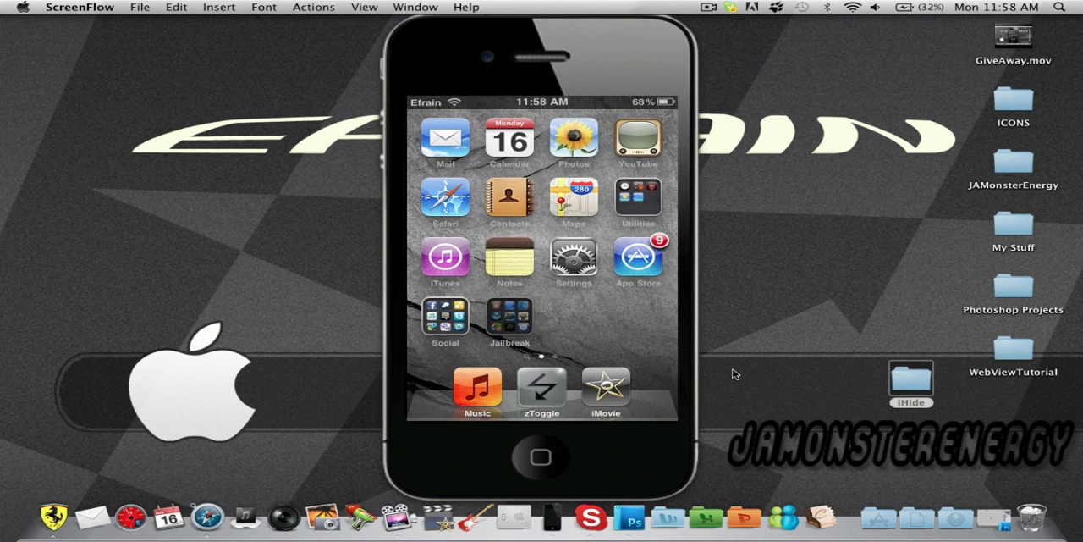
Launch Cydia and reach the Add Source URL prompt via Manage > Sources > Edit > Add
{"action": "left_click", "coordinate": [509, 325]}
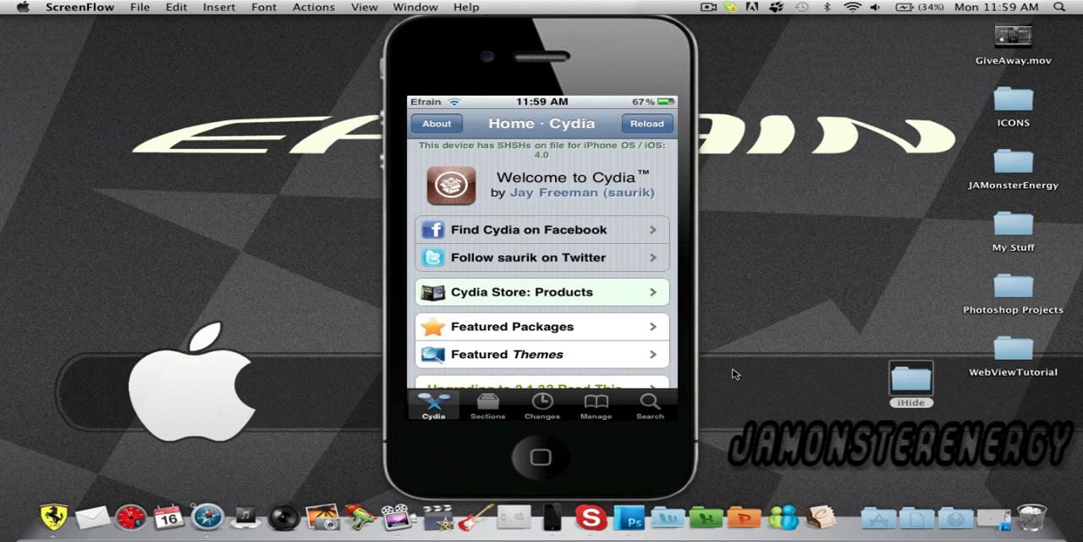
{"action": "left_click", "coordinate": [596, 403]}
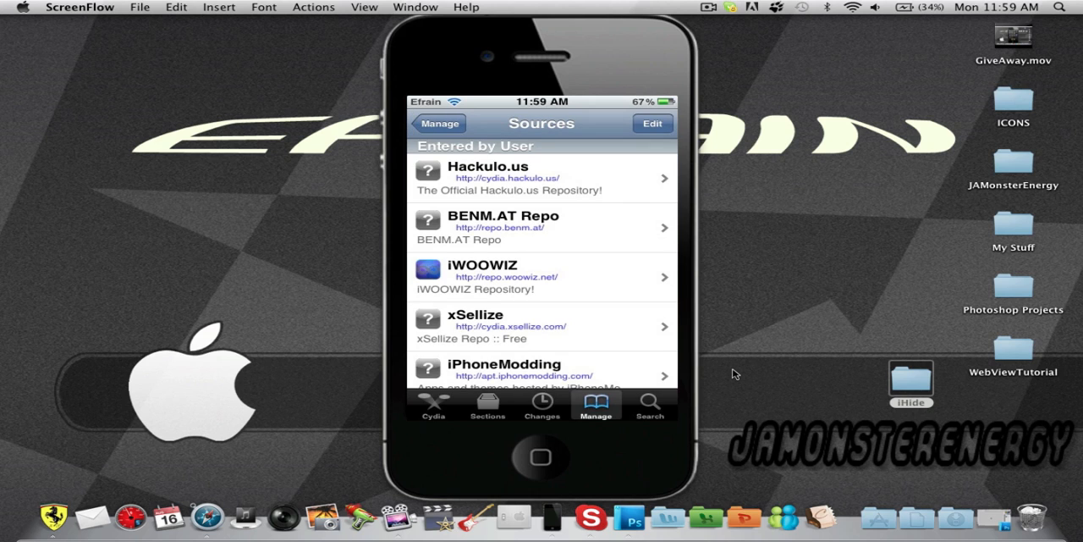
{"action": "left_click", "coordinate": [651, 121]}
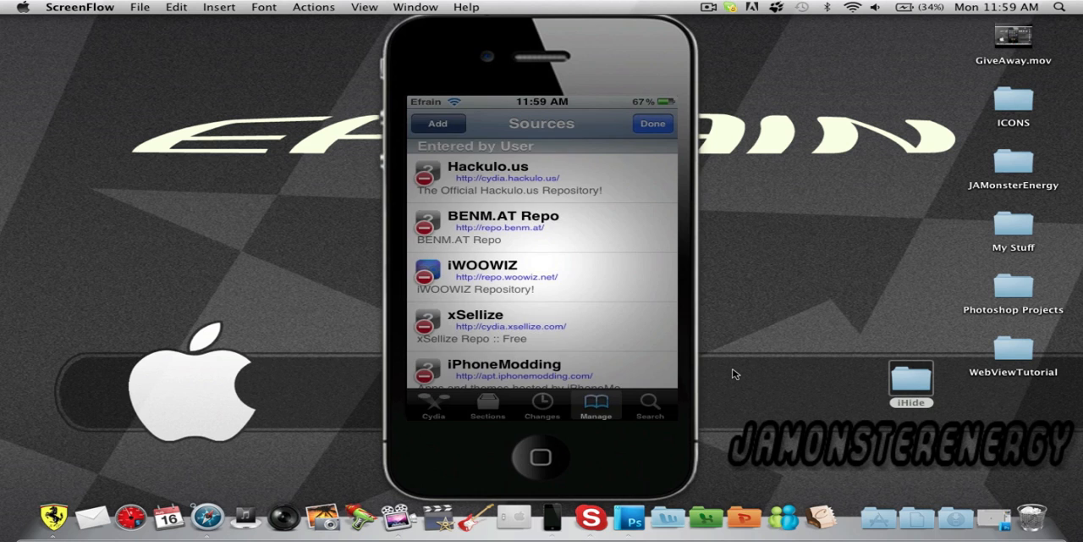
{"action": "left_click", "coordinate": [436, 122]}
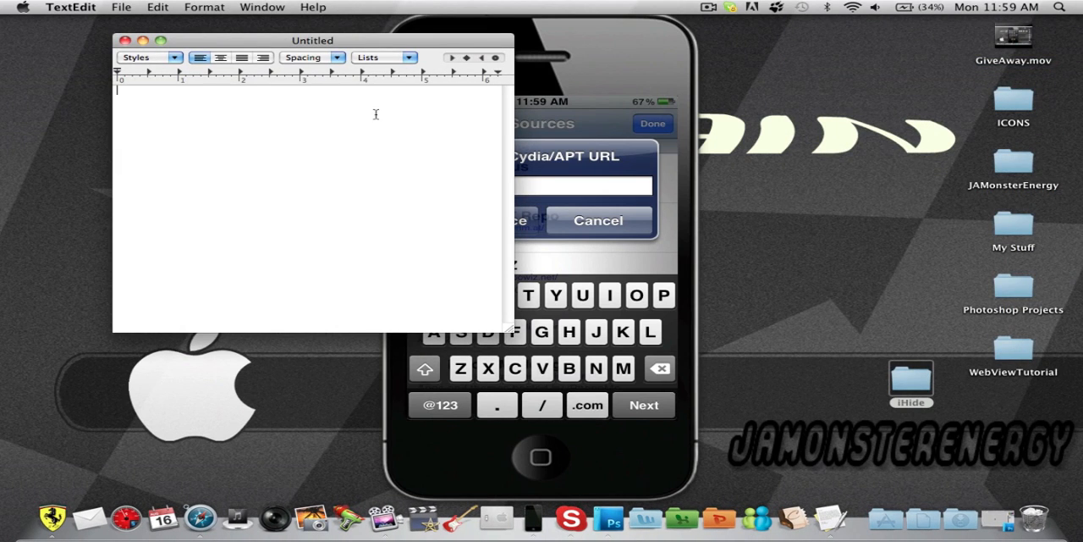
{"action": "type", "text": "http"}
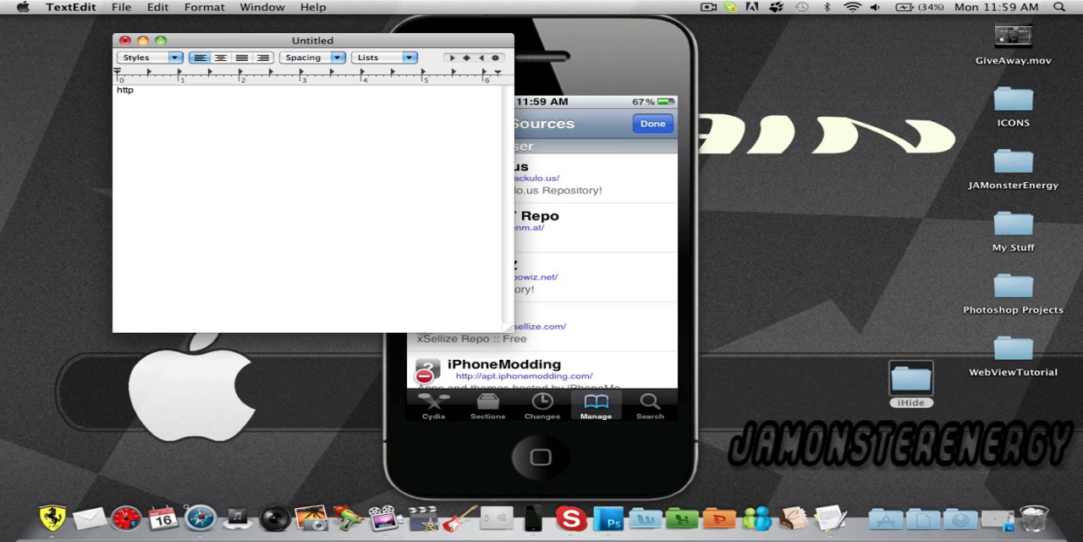
{"action": "type", "text": "://"}
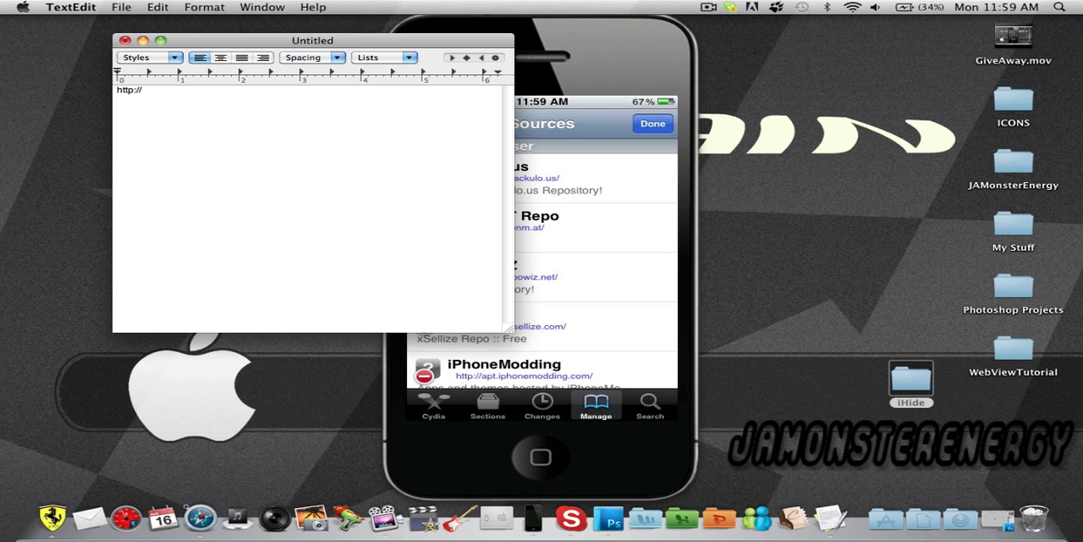
{"action": "type", "text": "repo"}
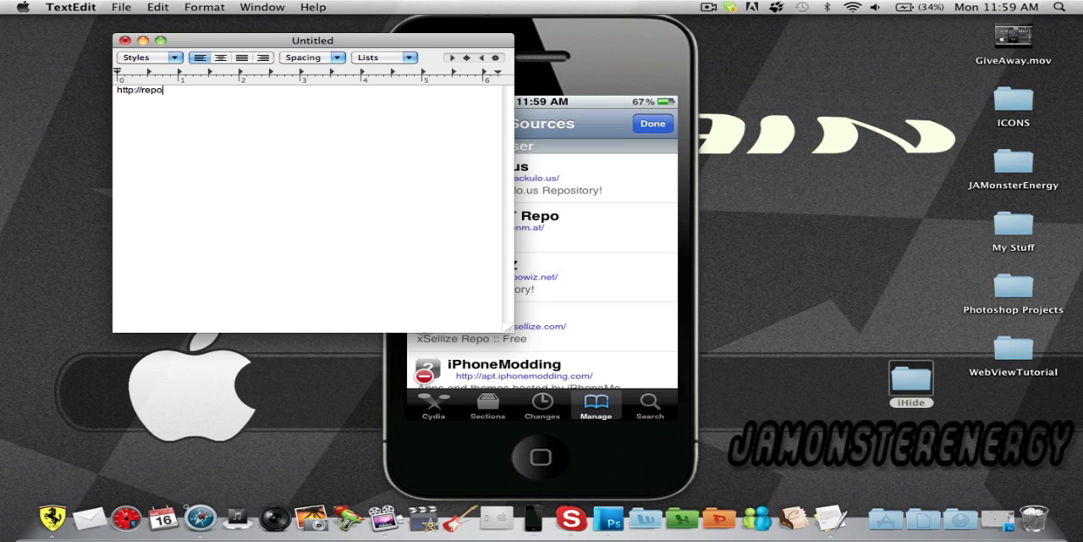
{"action": "type", "text": "."}
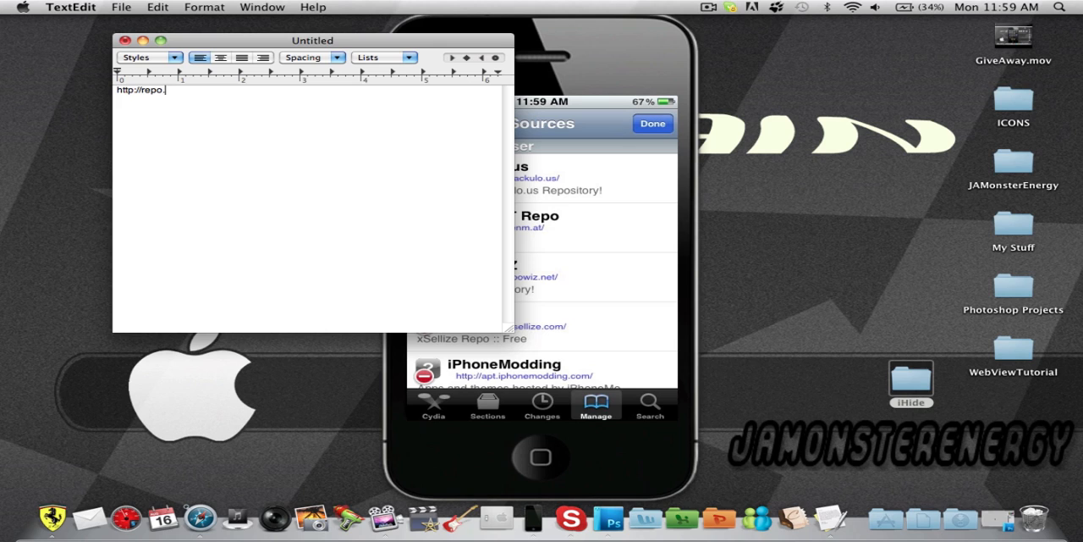
{"action": "type", "text": "woo"}
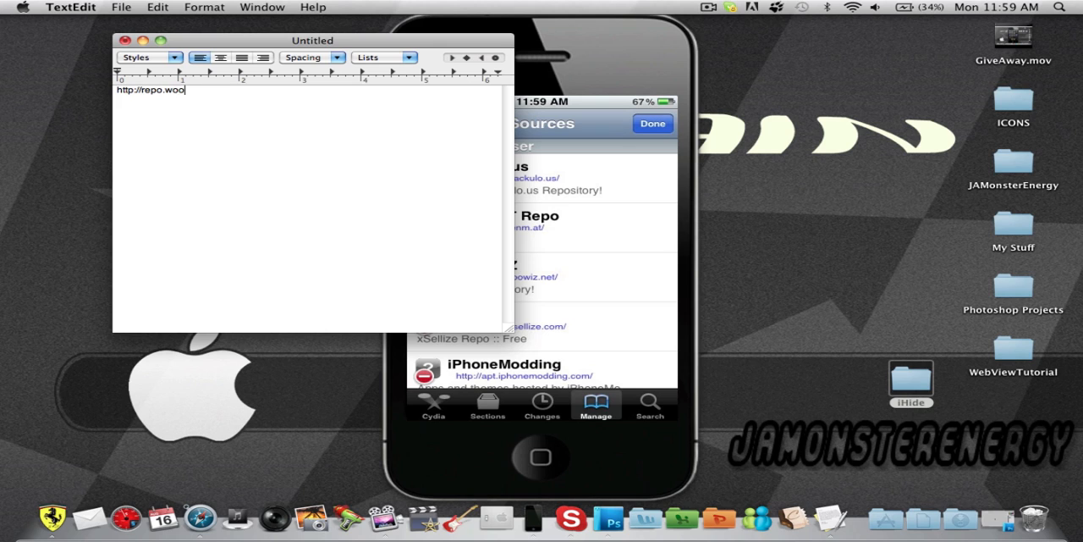
{"action": "type", "text": "wiz."}
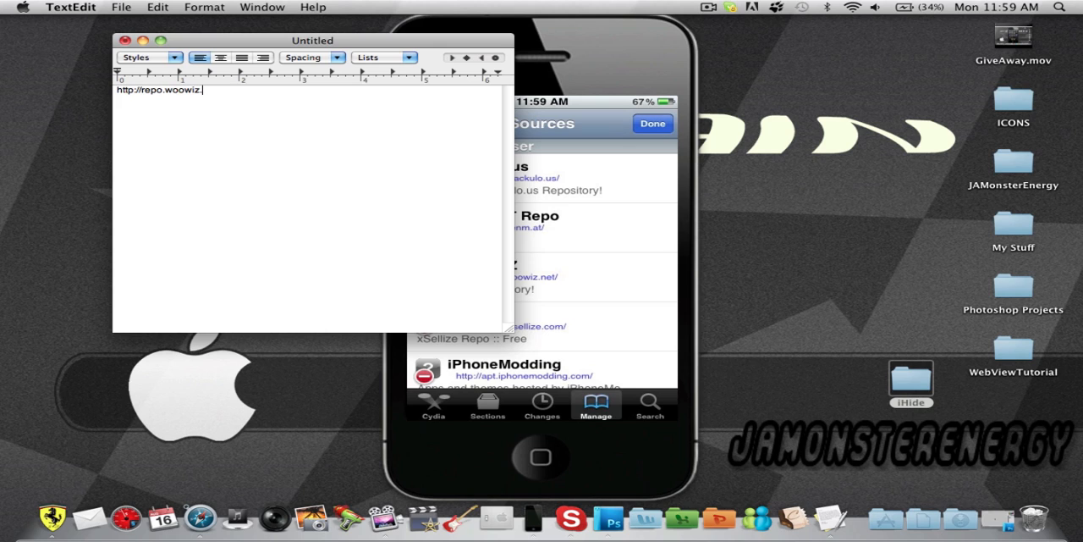
{"action": "type", "text": "net"}
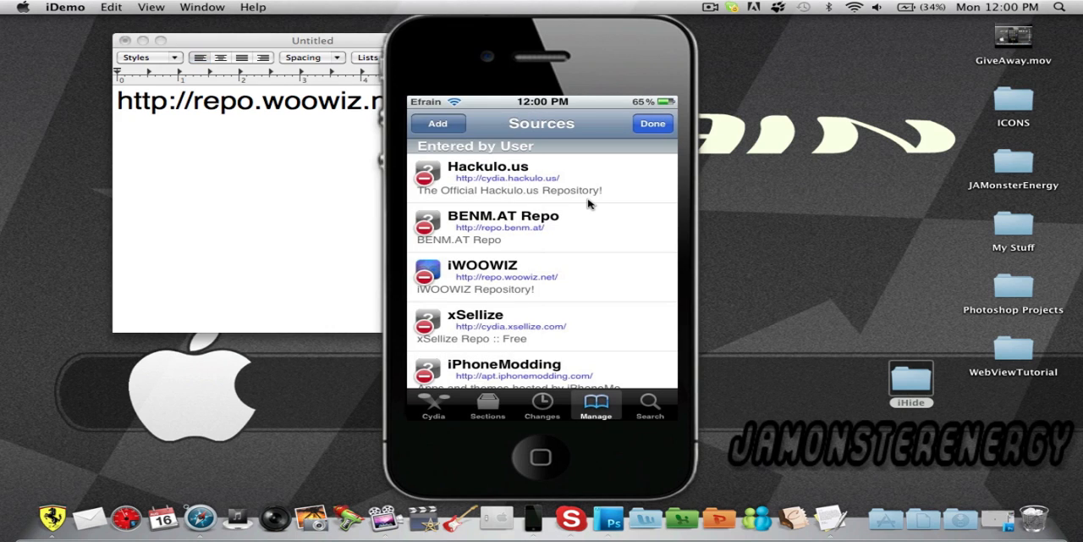
Install iMovie from the iWOOWIZ source's package list in Cydia
{"action": "left_click", "coordinate": [652, 123]}
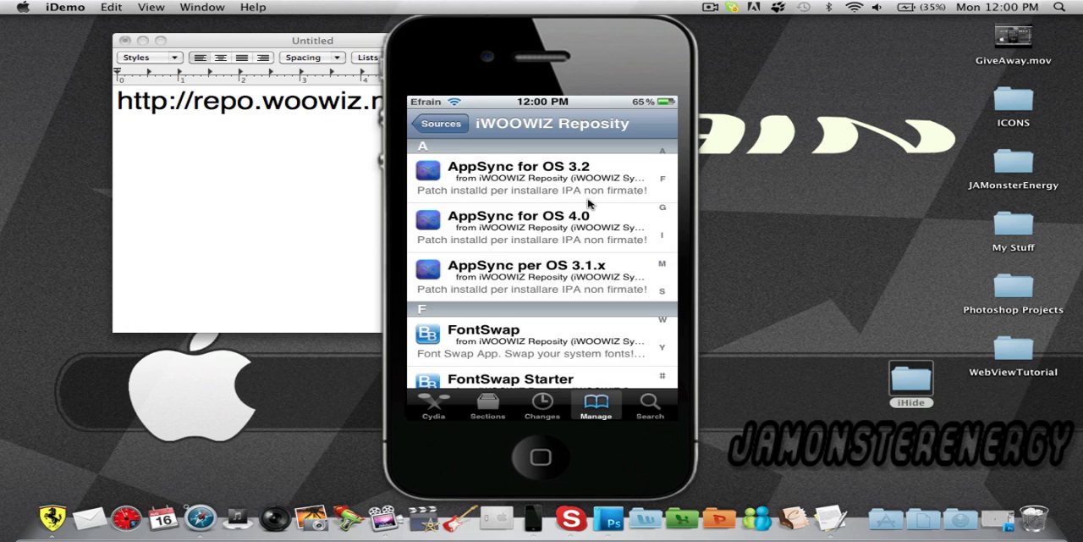
{"action": "scroll", "scroll_direction": "down", "scroll_amount": 3}
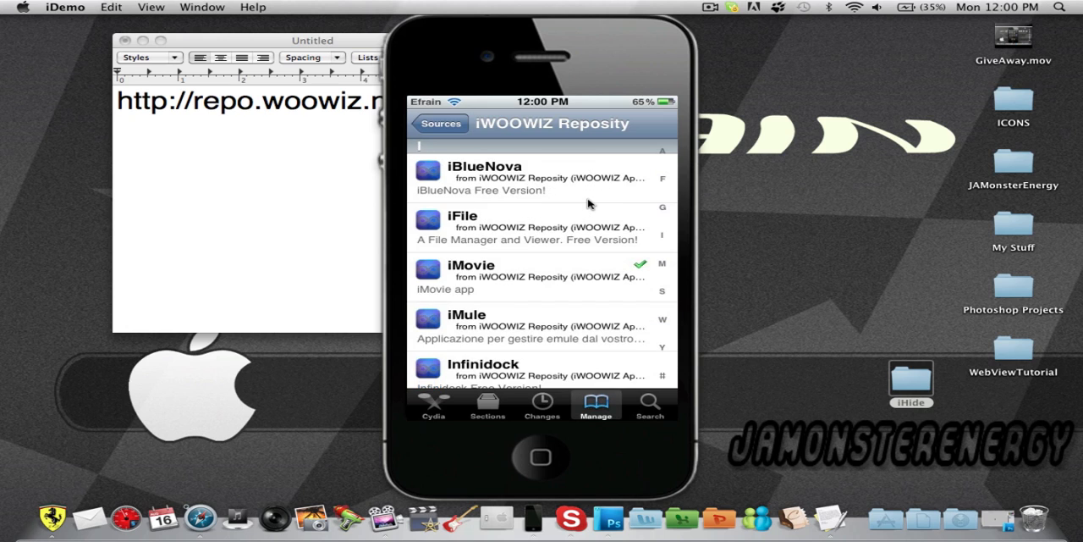
{"action": "left_click", "coordinate": [471, 264]}
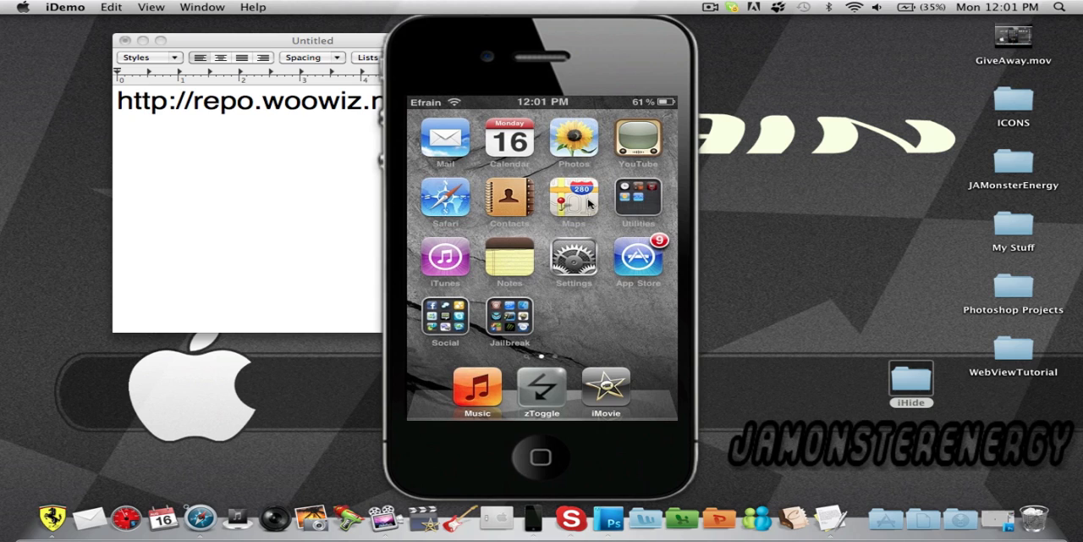
{"action": "mouse_move", "coordinate": [535, 221]}
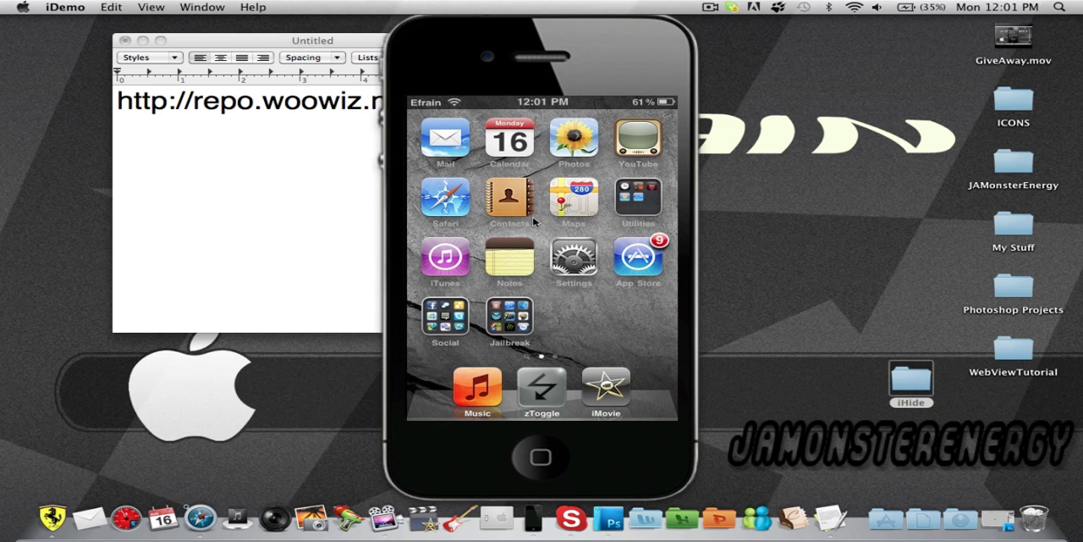
{"action": "mouse_move", "coordinate": [514, 267]}
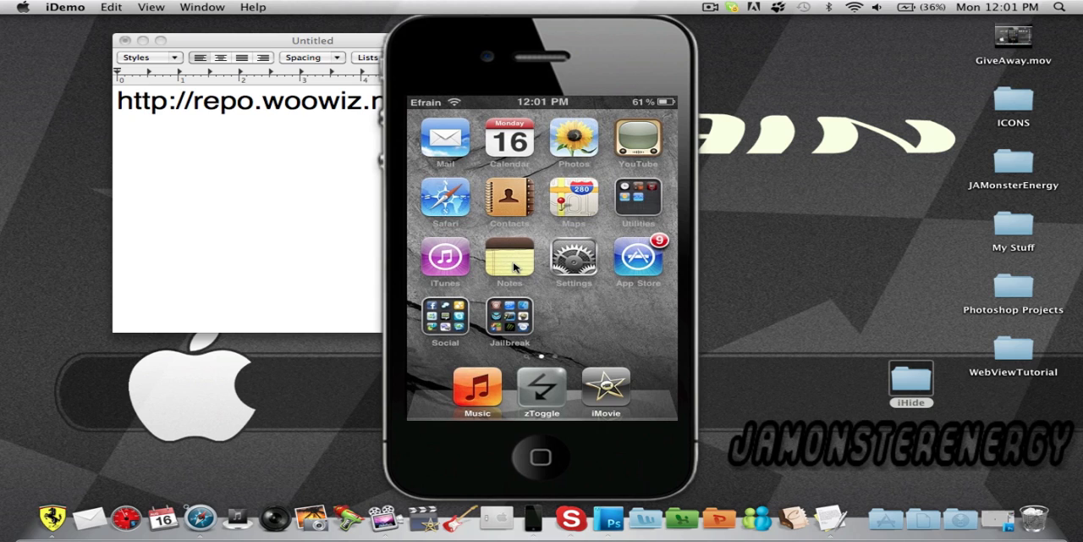